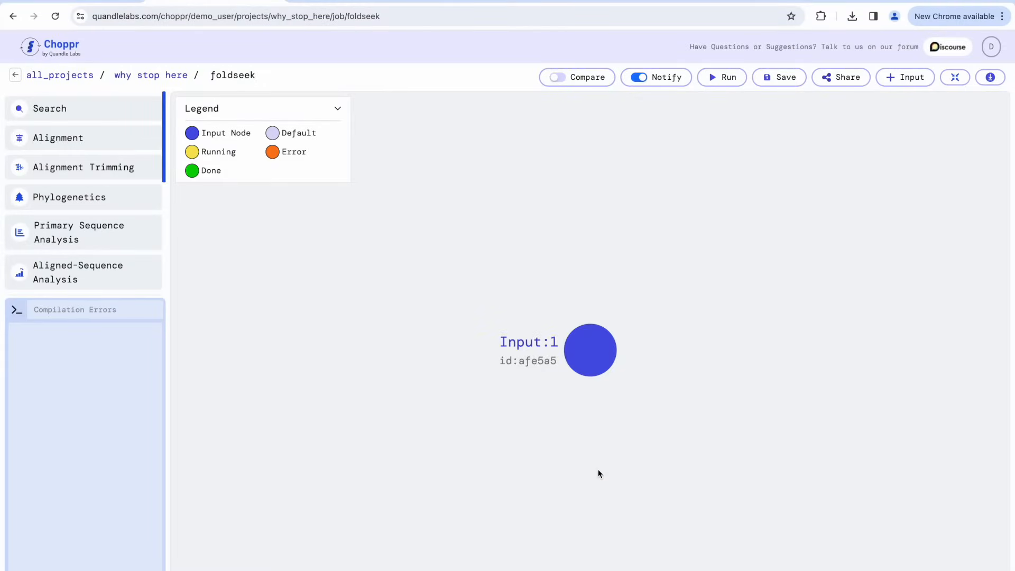
# Paste the Presenilin-1 (P49768, PSN1_HUMAN) FASTA header into the Input:1 node's sequence box.
pyautogui.click(590, 350)
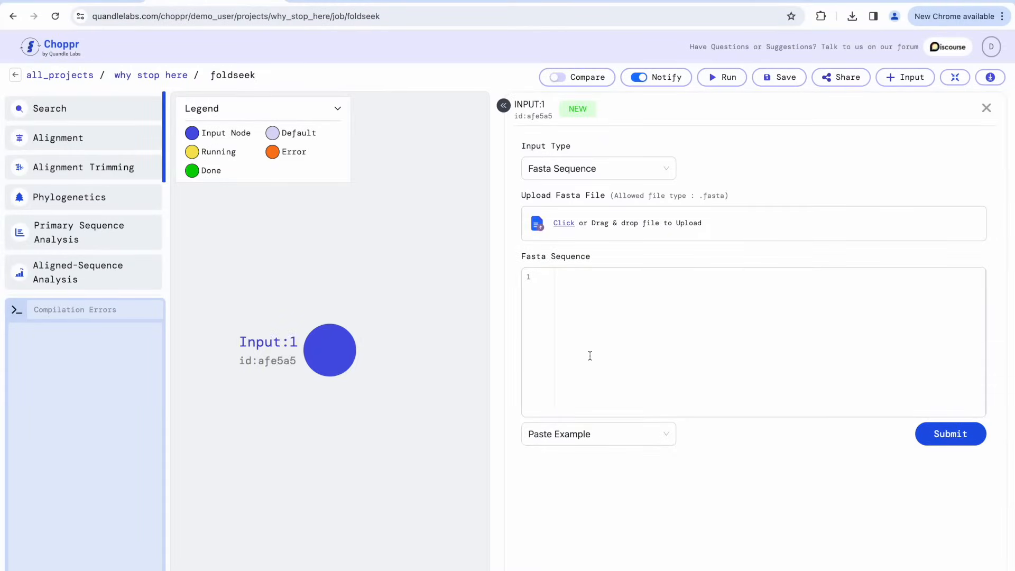
pyautogui.write('>sp|P49768|PSN1_HUMAN Presenilin-1 OS=Homo sapiens OX=9606 GN=PSEN1 PE=1 SV=1')
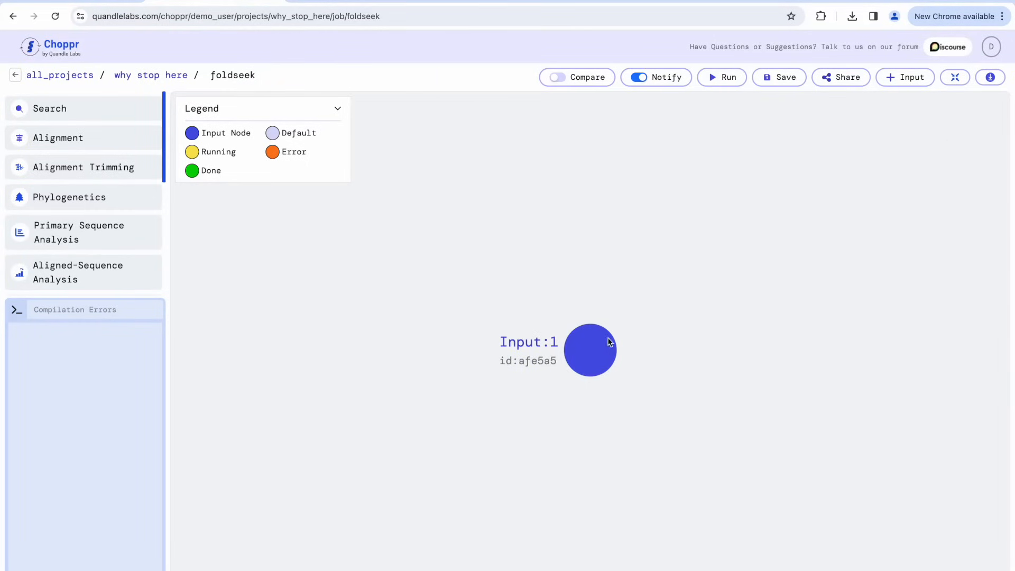
# Place an AlphaFold node after Input:1 and run the two-step pipeline to completion.
pyautogui.moveTo(590, 350); pyautogui.dragTo(578, 243)
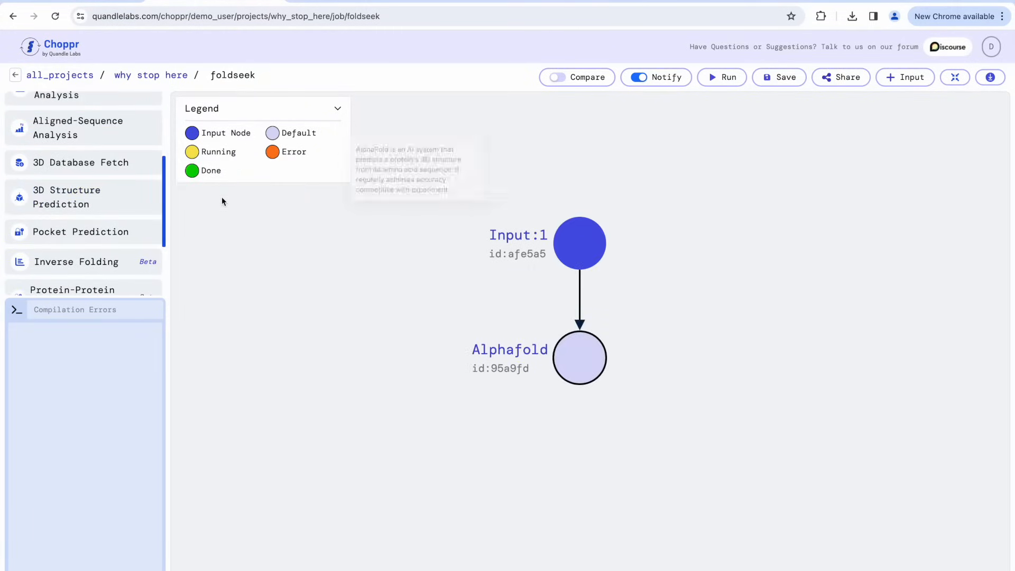
pyautogui.click(722, 77)
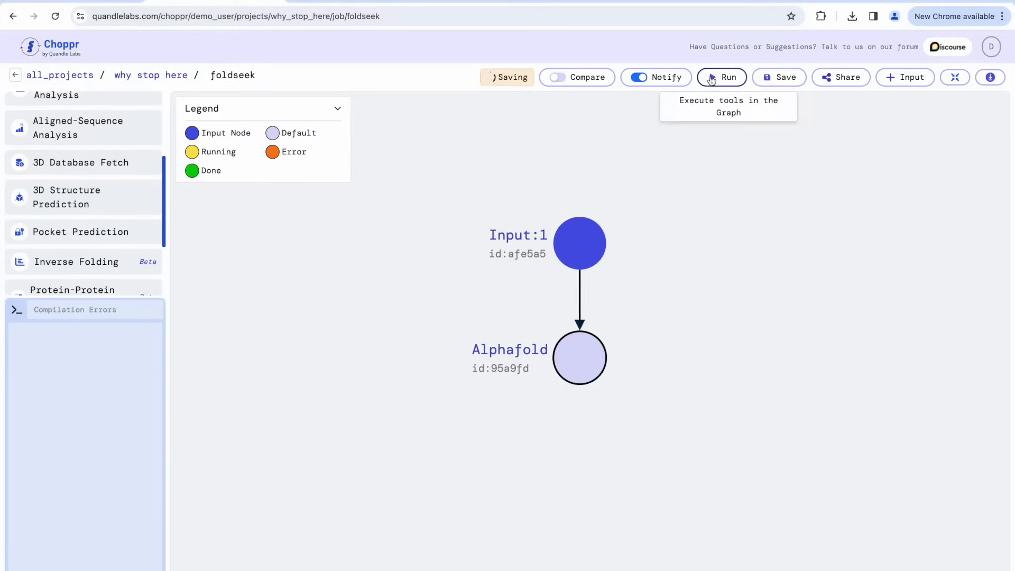
pyautogui.click(721, 77)
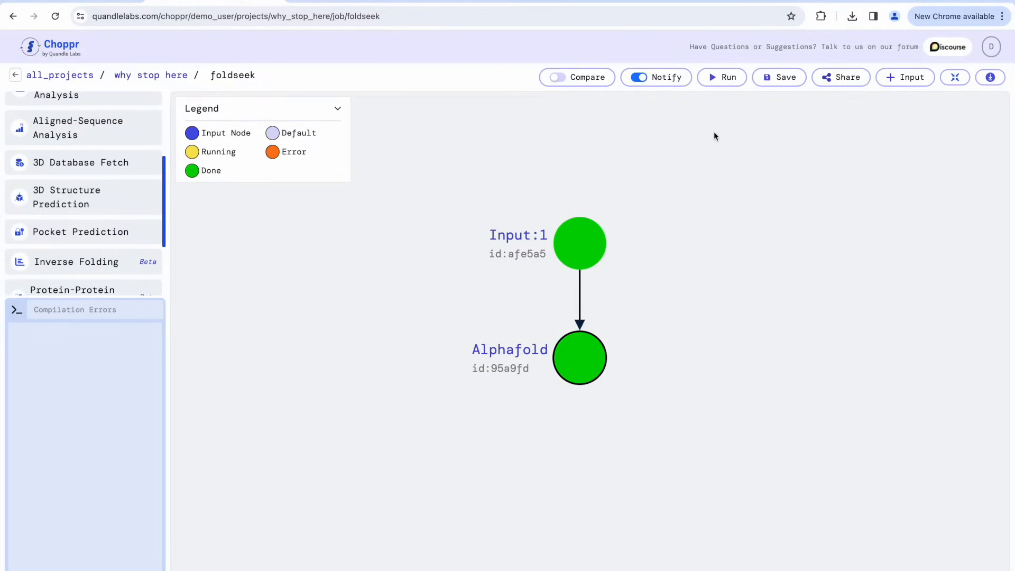
pyautogui.click(579, 356)
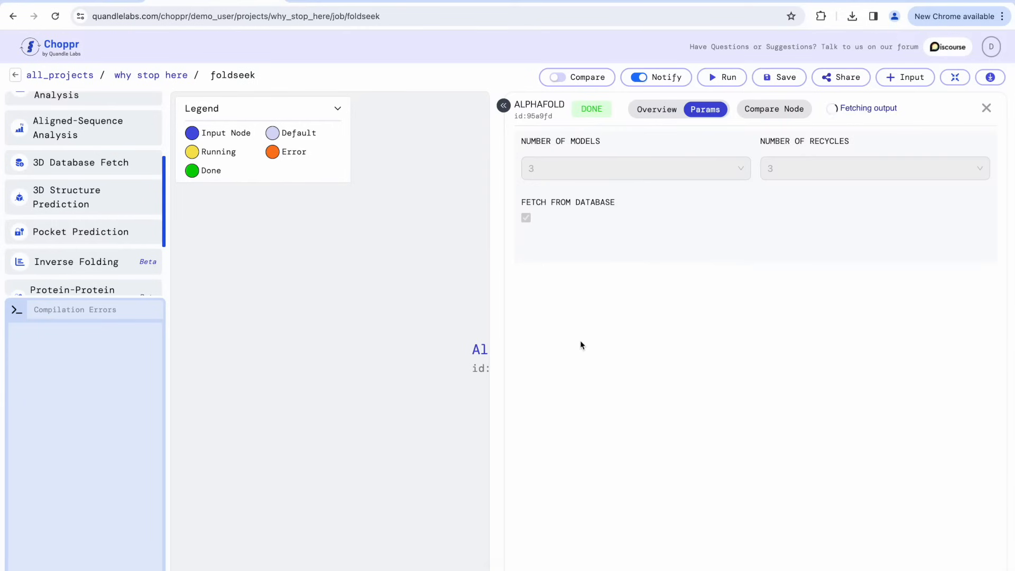
pyautogui.click(749, 109)
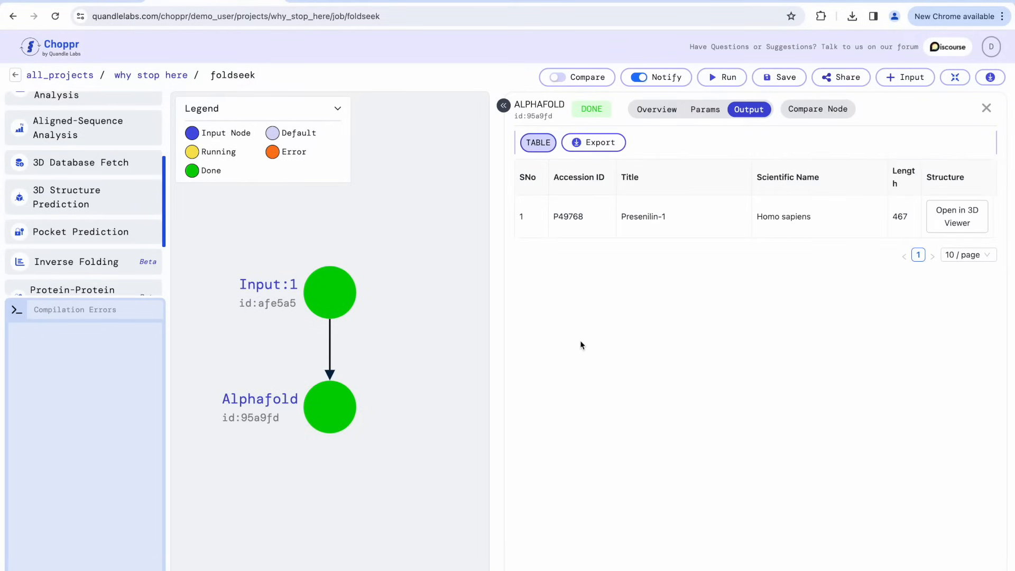
pyautogui.click(957, 216)
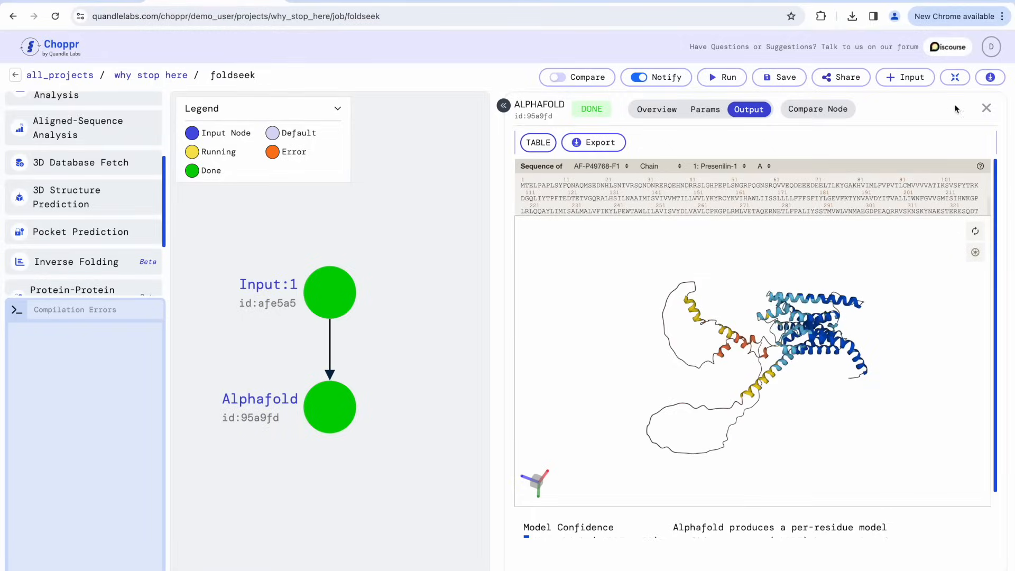
pyautogui.click(986, 108)
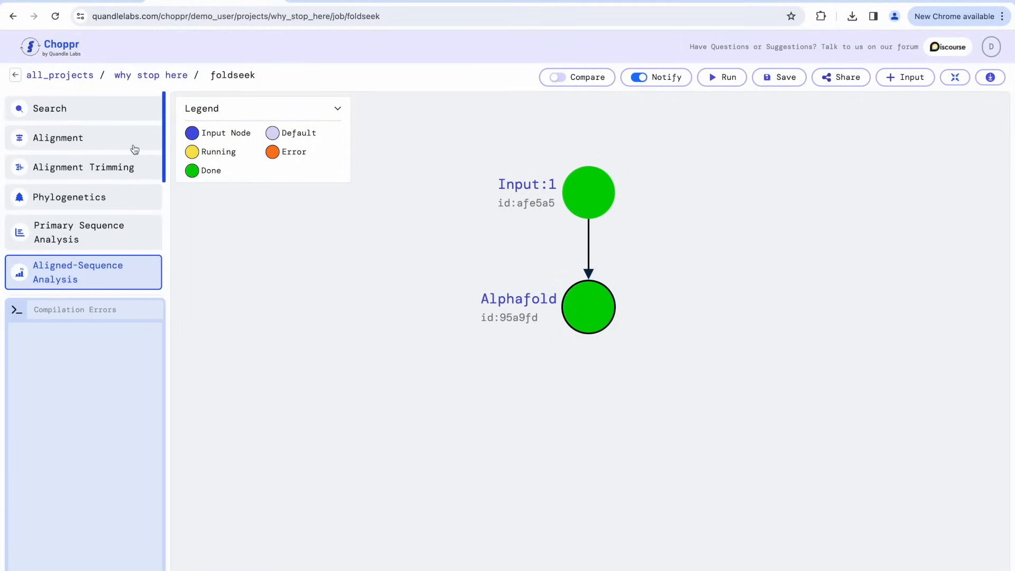
# Add a Foldseek structure search from the Search tools after the AlphaFold step.
pyautogui.click(50, 108)
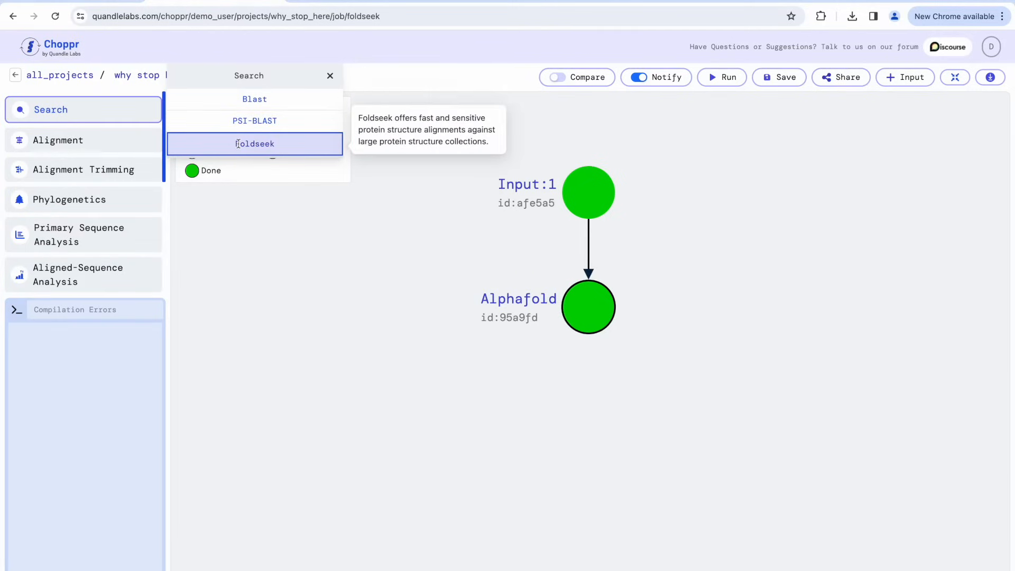
pyautogui.click(255, 144)
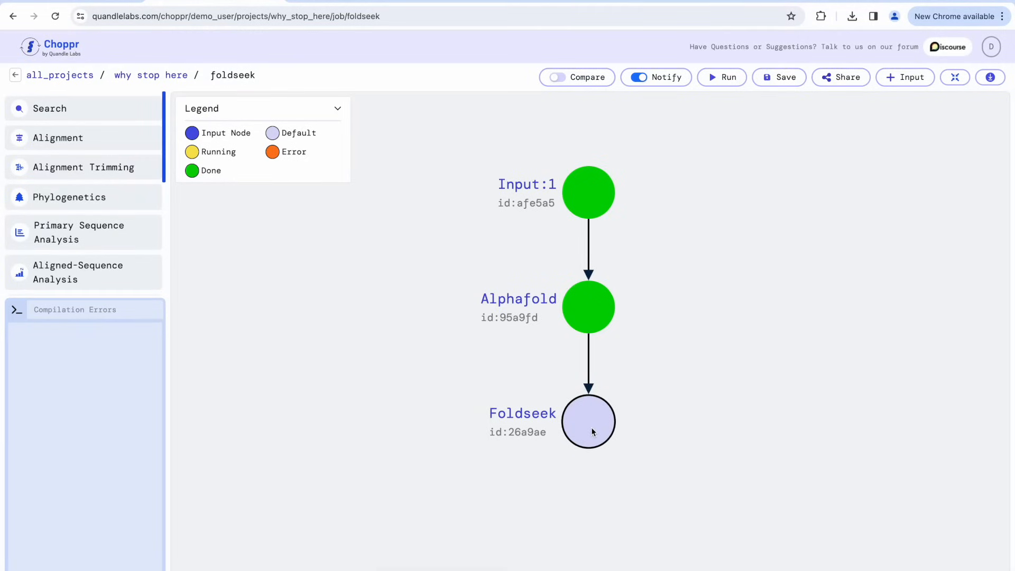
# Keep 3di alignment as Foldseek's alignment type and run the search.
pyautogui.click(588, 421)
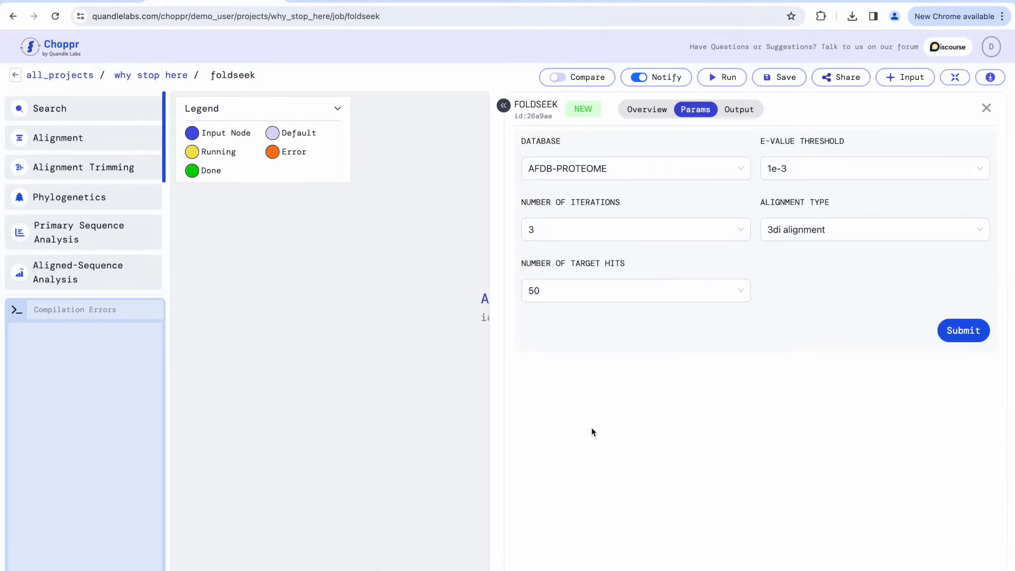
pyautogui.click(872, 229)
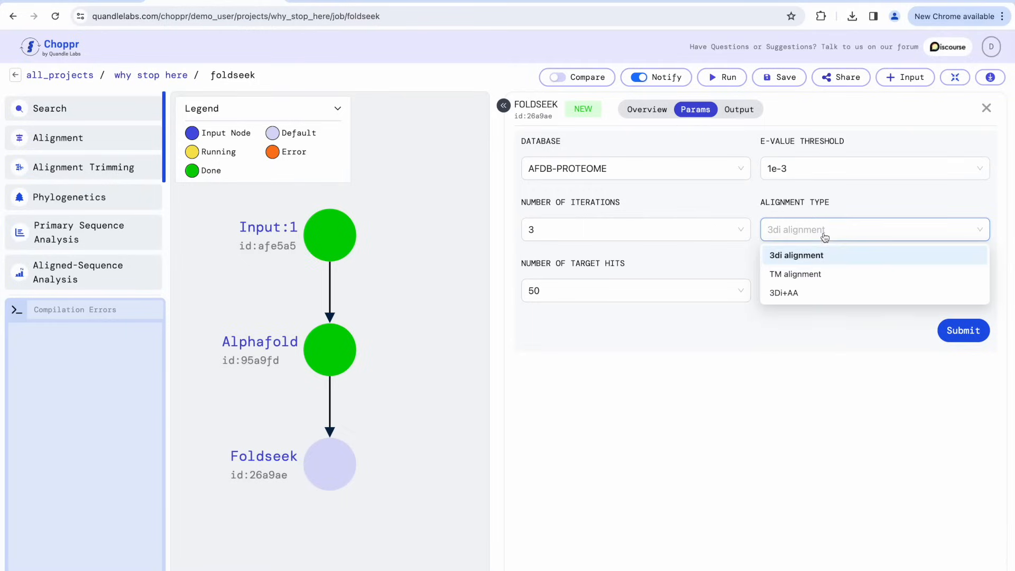
pyautogui.click(797, 255)
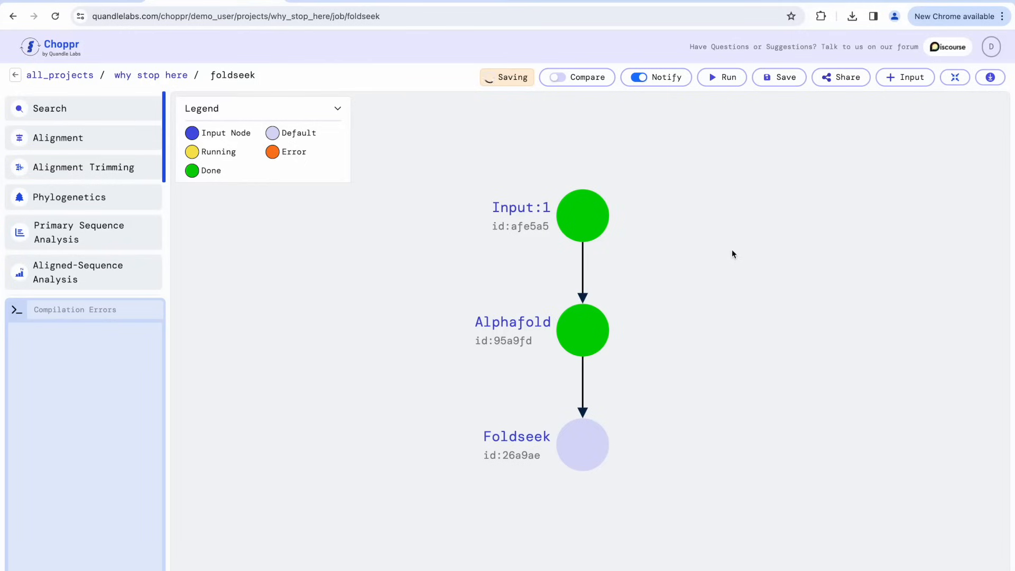
pyautogui.click(722, 77)
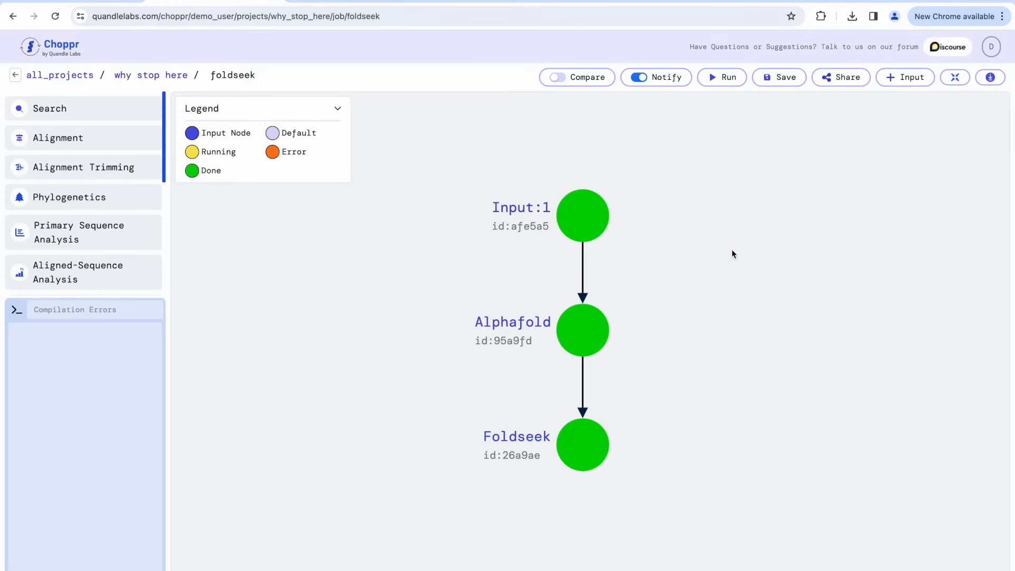
# Browse the Foldseek hits table and view the Trypanosoma Q38F54 presenilin structure in 3D.
pyautogui.click(581, 444)
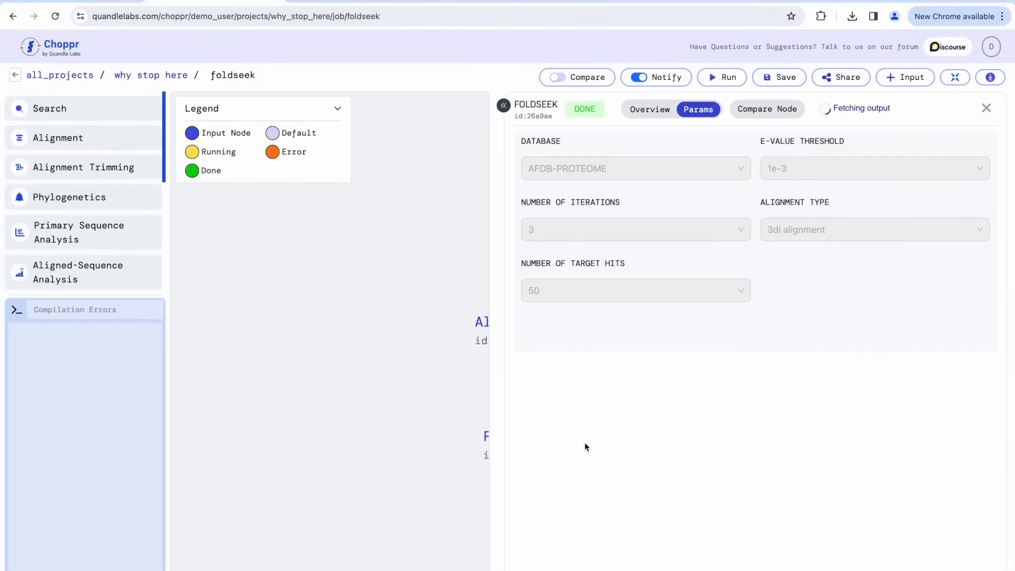
pyautogui.click(741, 109)
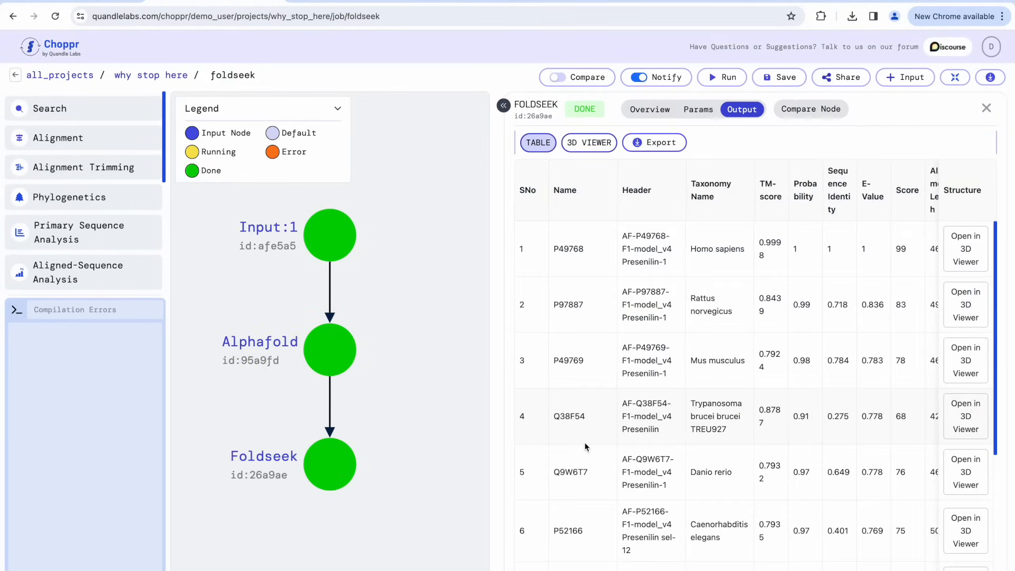
pyautogui.moveTo(587, 221)
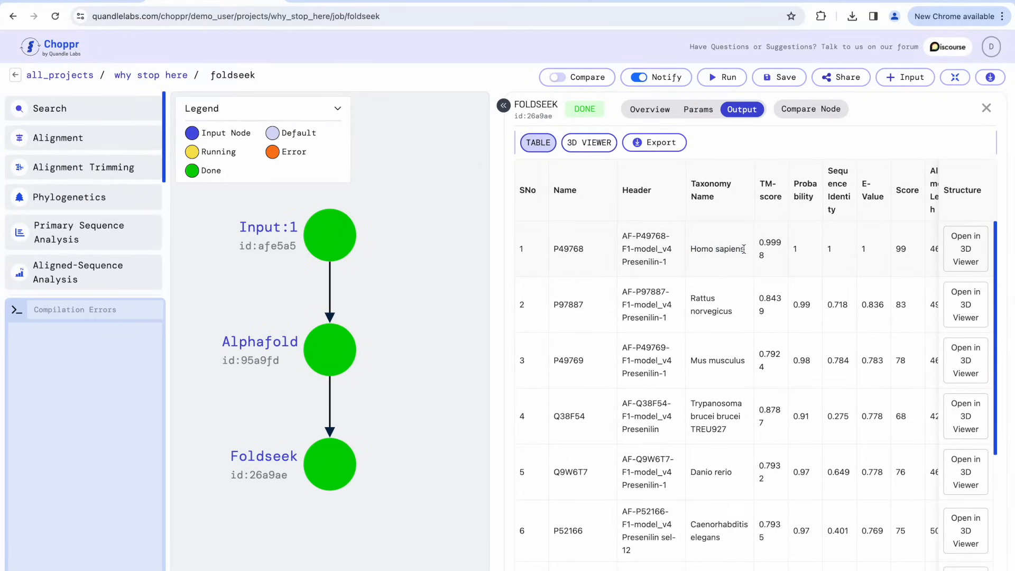
pyautogui.moveTo(727, 322)
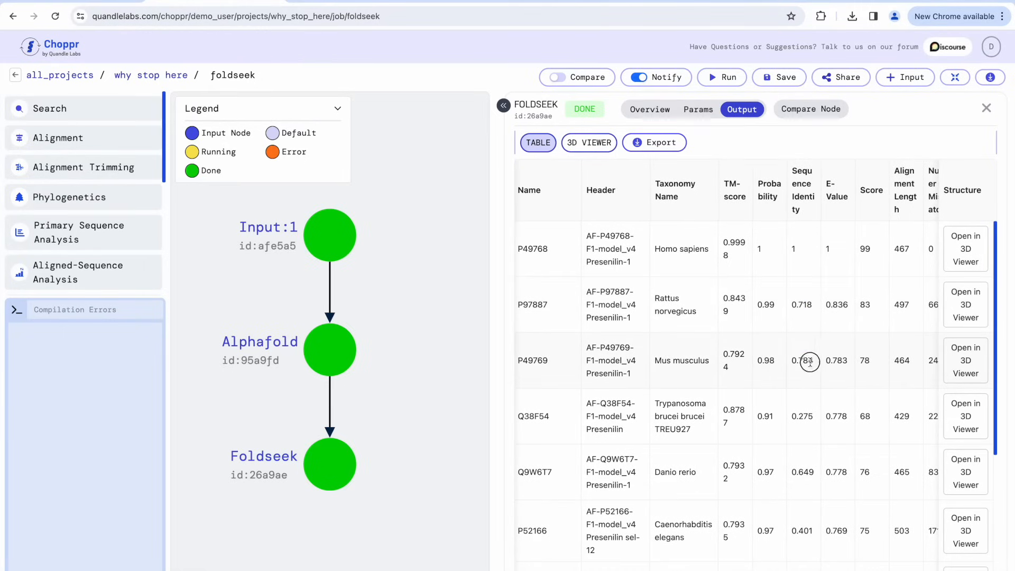
pyautogui.doubleClick(801, 416)
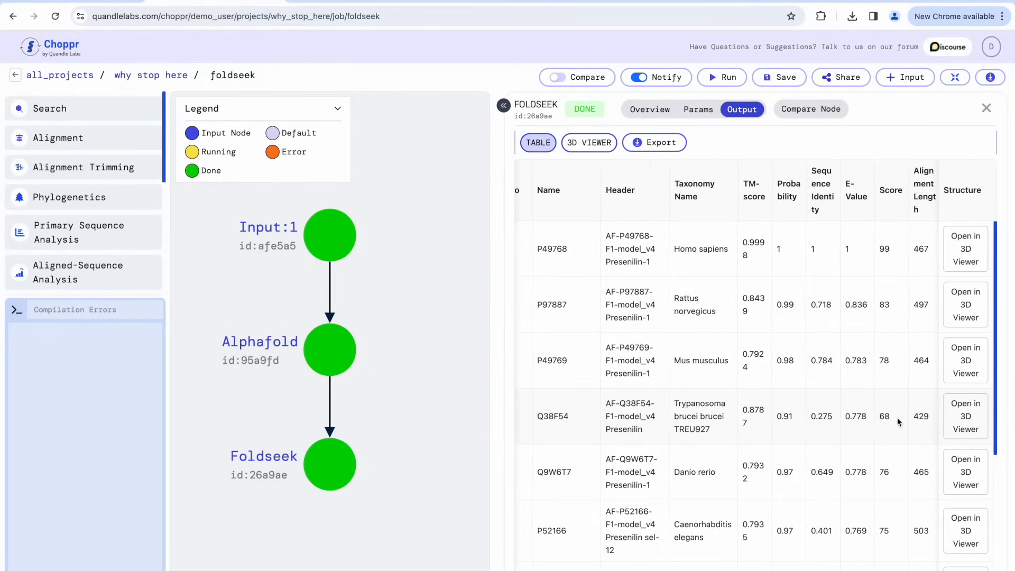
pyautogui.click(588, 143)
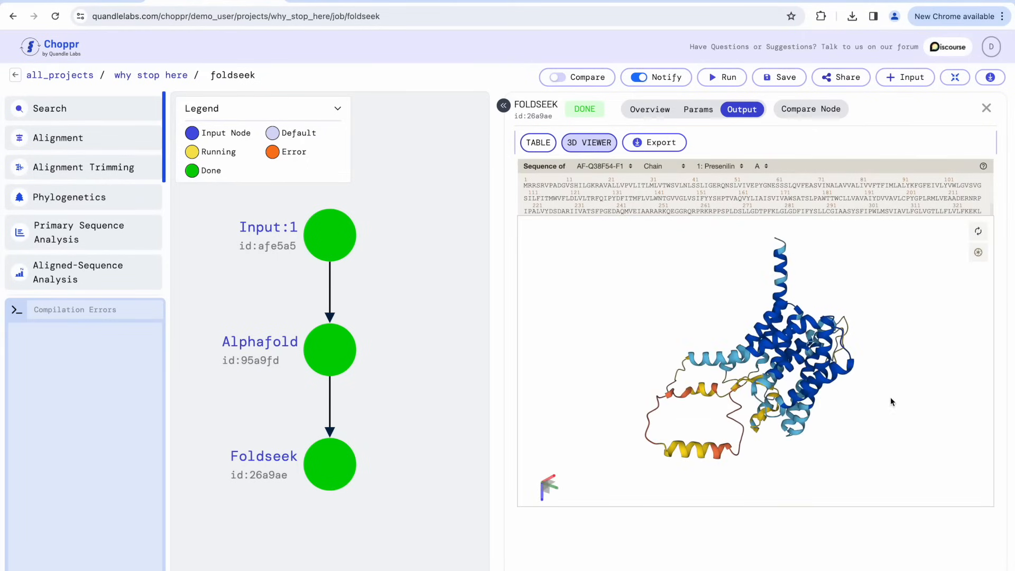
# Compare the Q38F54 Foldseek hit side by side with the AlphaFold Presenilin-1 model in 3D.
pyautogui.click(576, 77)
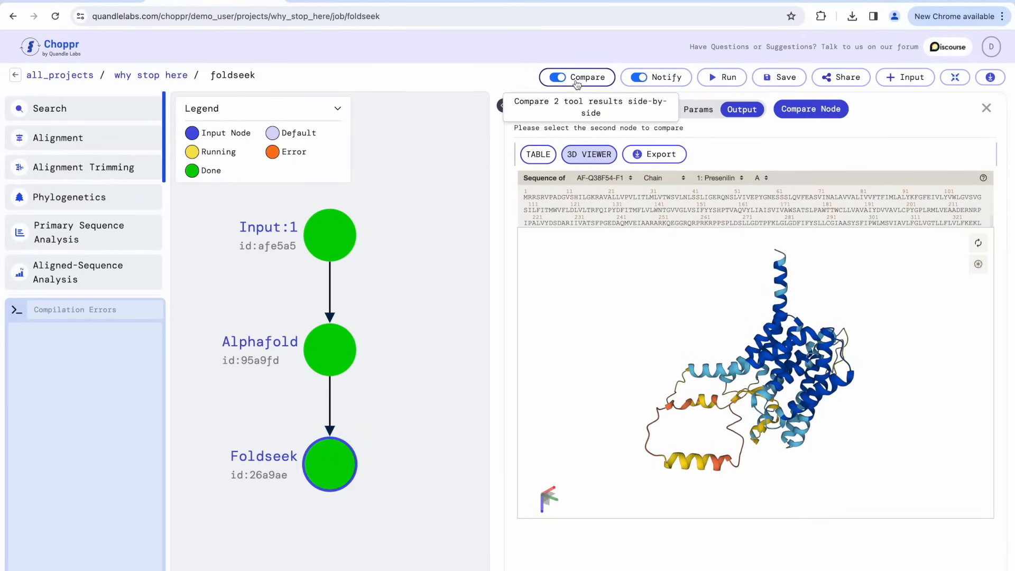
pyautogui.click(330, 350)
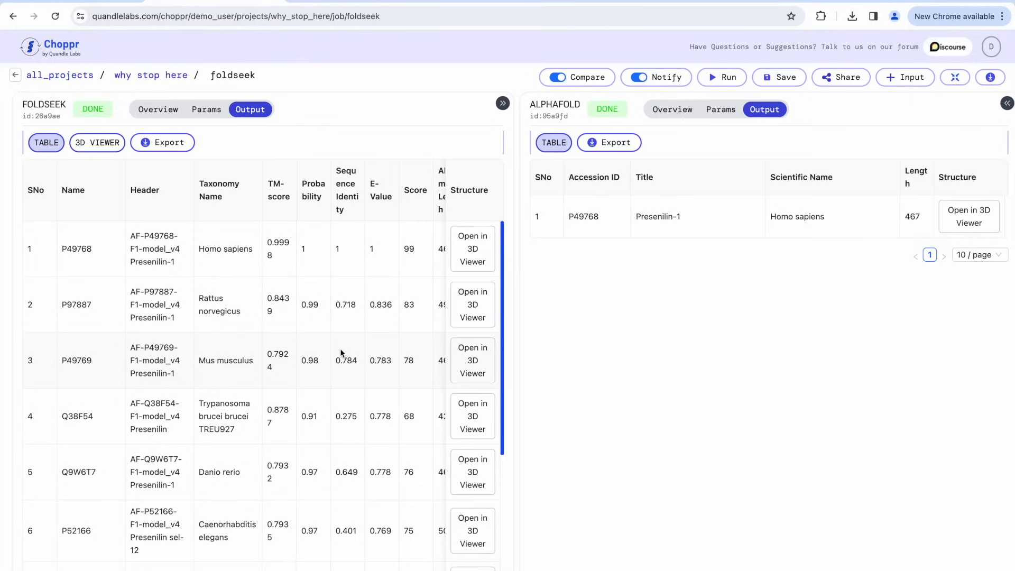
pyautogui.moveTo(361, 403)
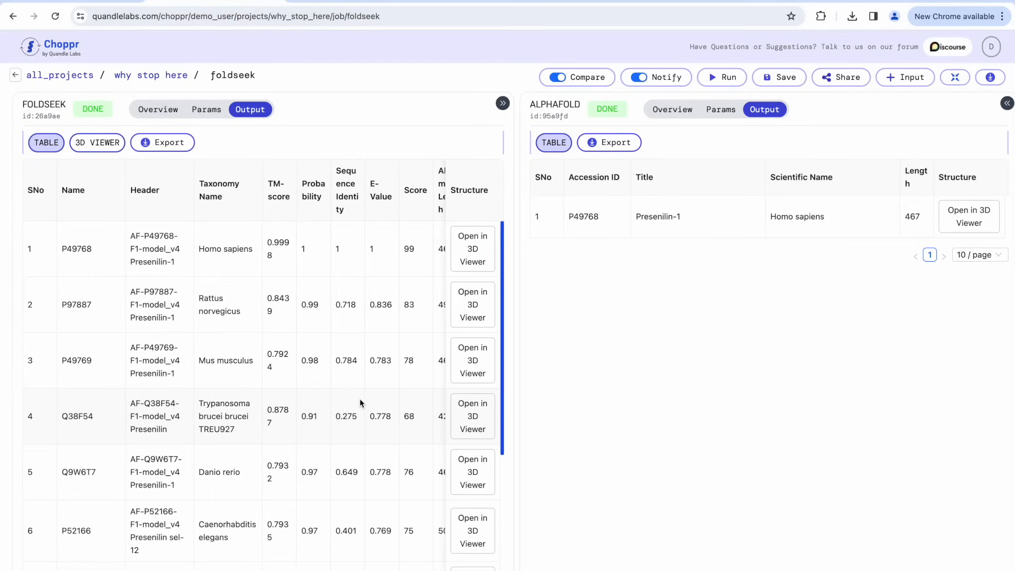
pyautogui.click(96, 142)
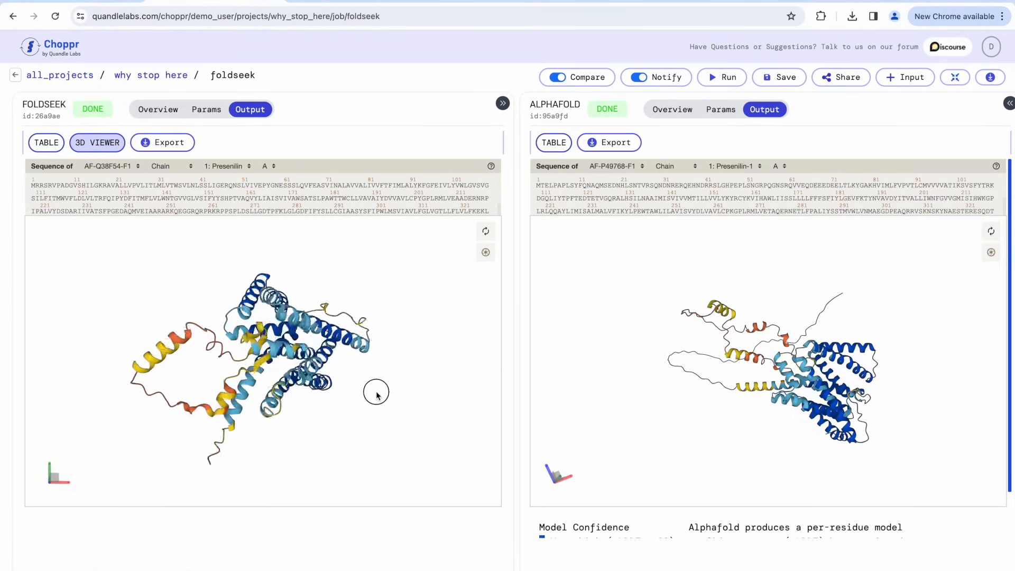
# Rotate the Q38F54 structure to inspect it from several angles, then close the comparison.
pyautogui.moveTo(375, 397); pyautogui.dragTo(356, 371)
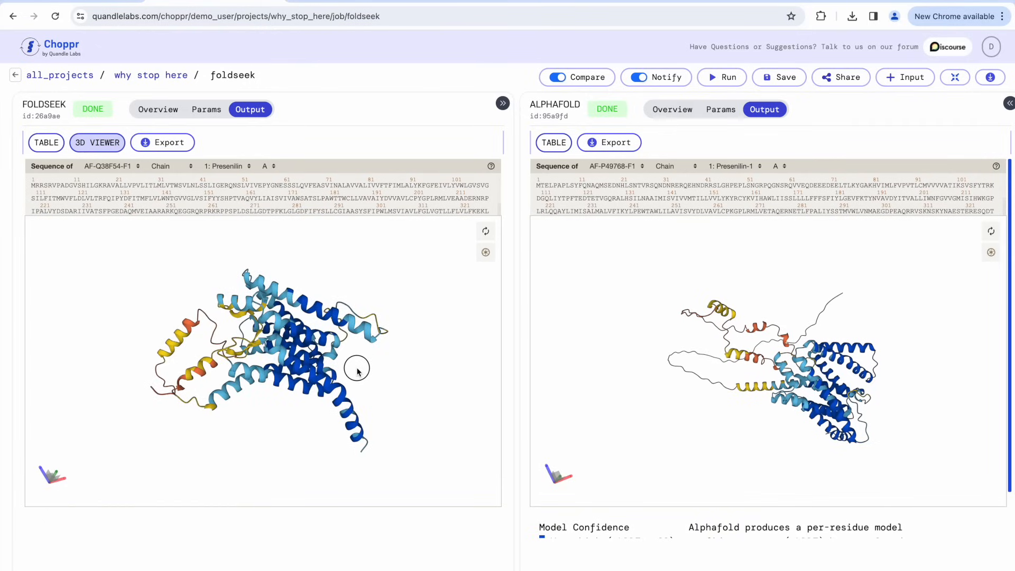
pyautogui.moveTo(356, 370); pyautogui.dragTo(353, 411)
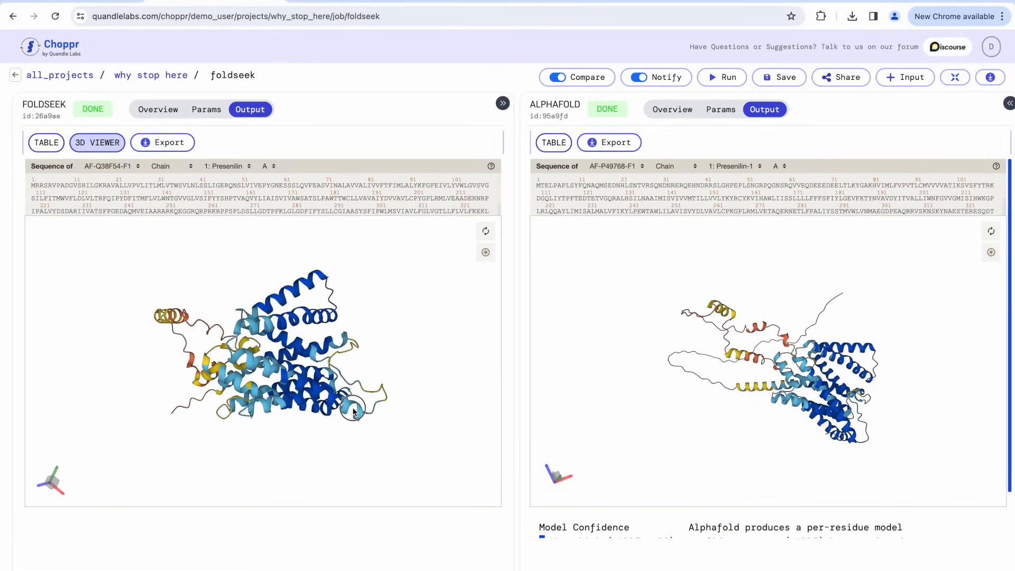
pyautogui.moveTo(354, 411); pyautogui.dragTo(368, 393)
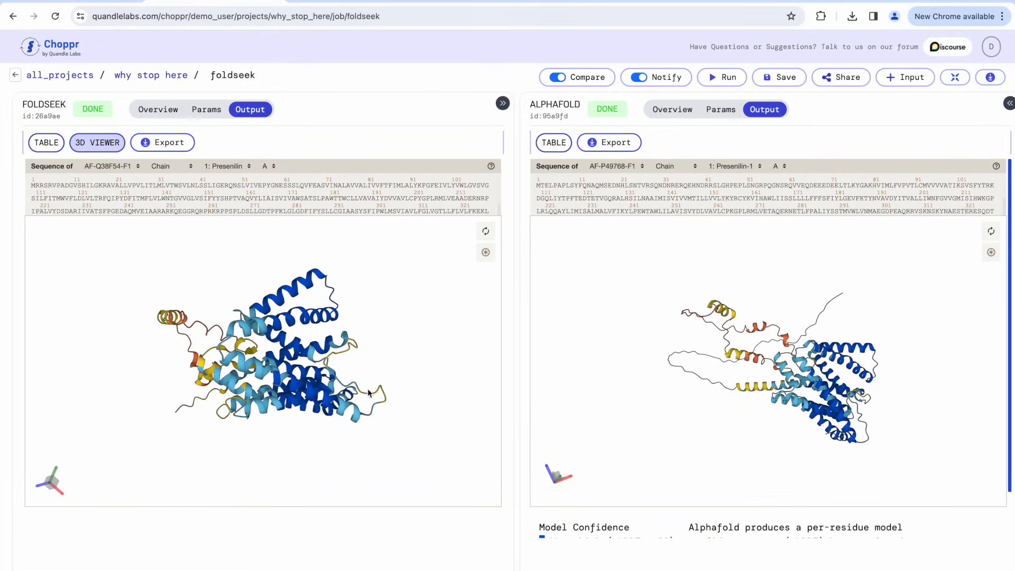
pyautogui.click(555, 77)
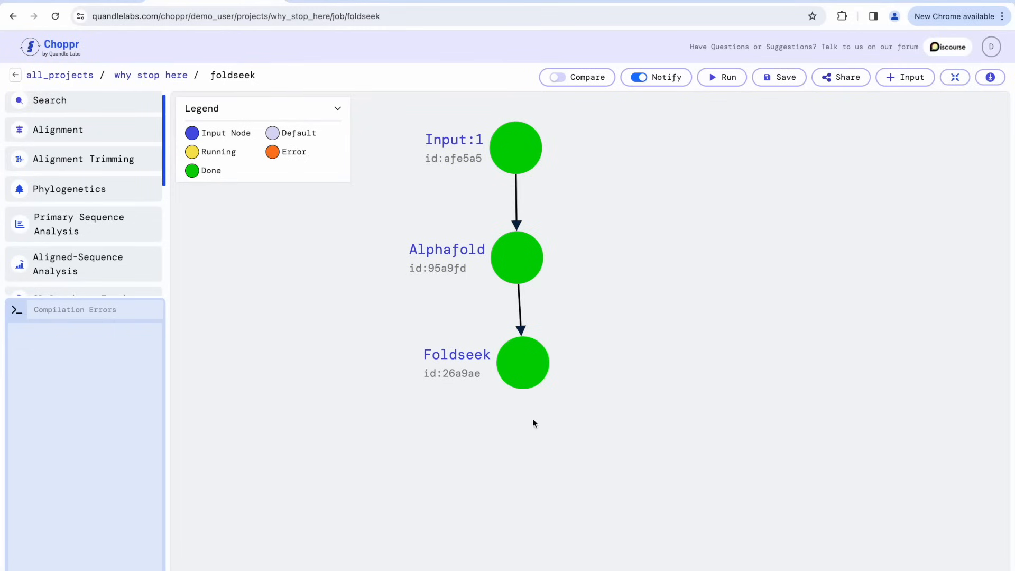
# Add a MAFFT alignment step after Foldseek and place it to Foldseek's right.
pyautogui.click(521, 363)
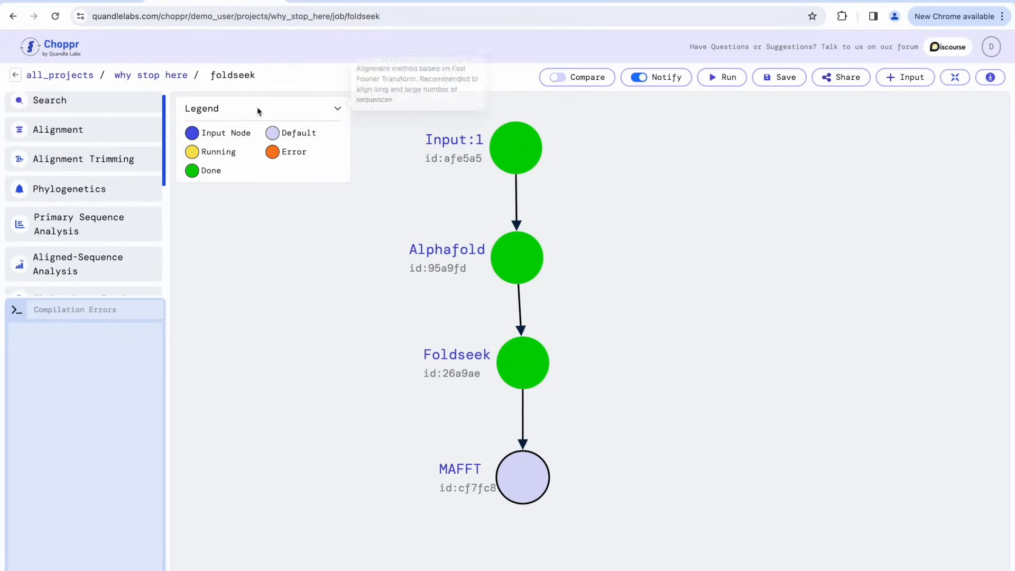
pyautogui.moveTo(522, 477); pyautogui.dragTo(649, 408)
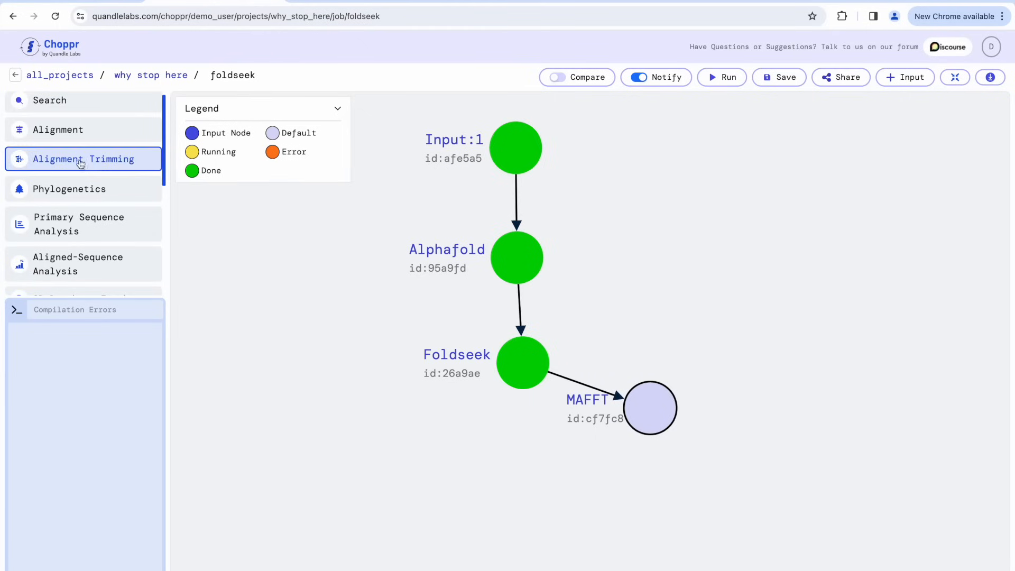
# Add a FastTree step from Phylogenetics after MAFFT and run the five-step pipeline.
pyautogui.click(70, 189)
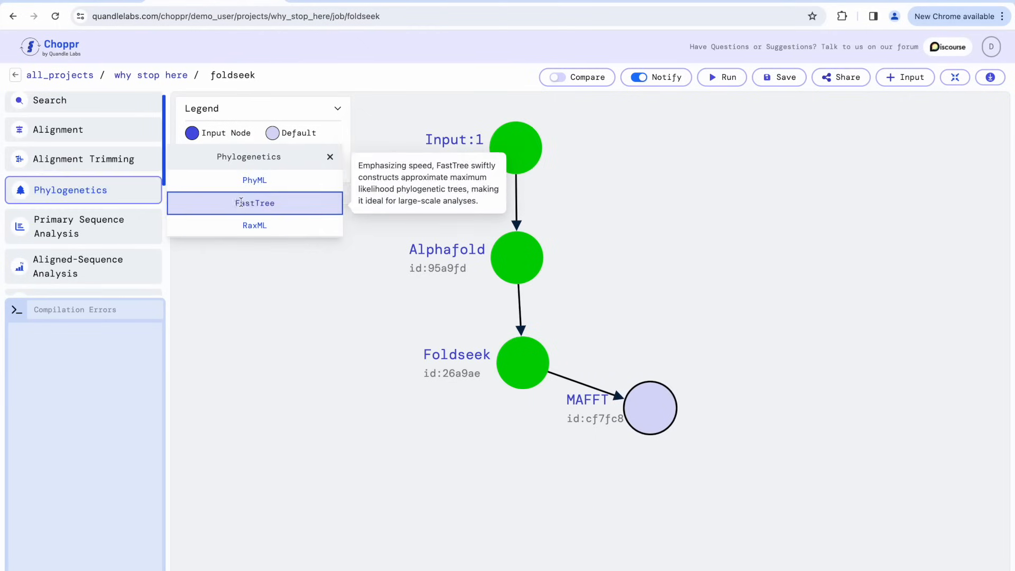
pyautogui.click(255, 203)
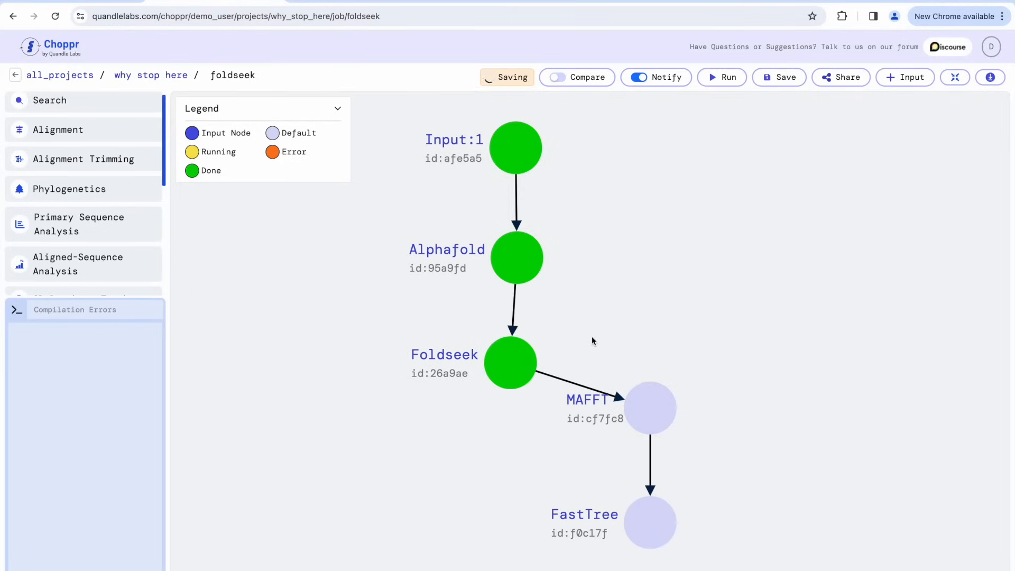
pyautogui.click(721, 77)
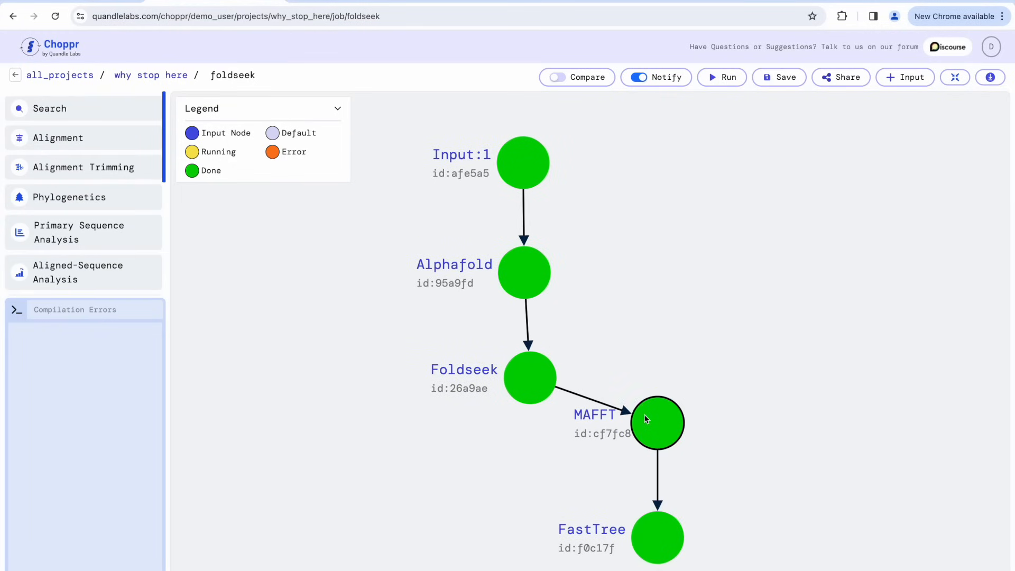
pyautogui.click(656, 423)
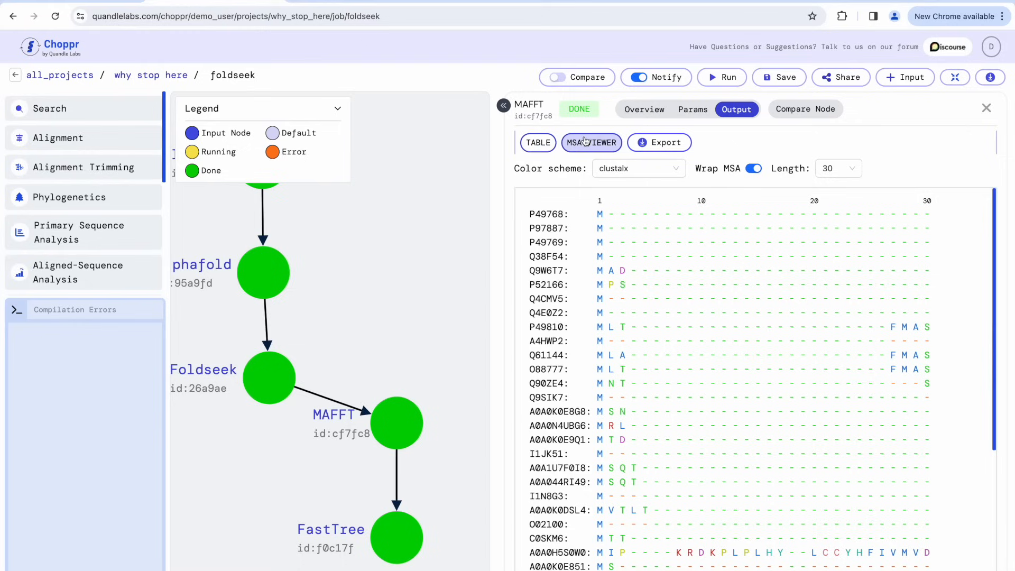
pyautogui.scroll(-3)
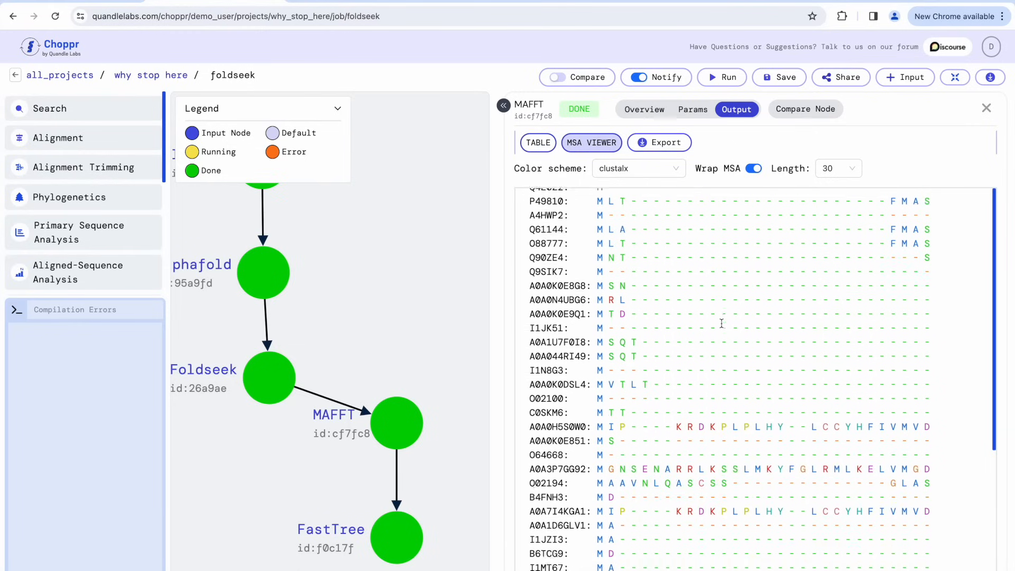
pyautogui.scroll(-3)
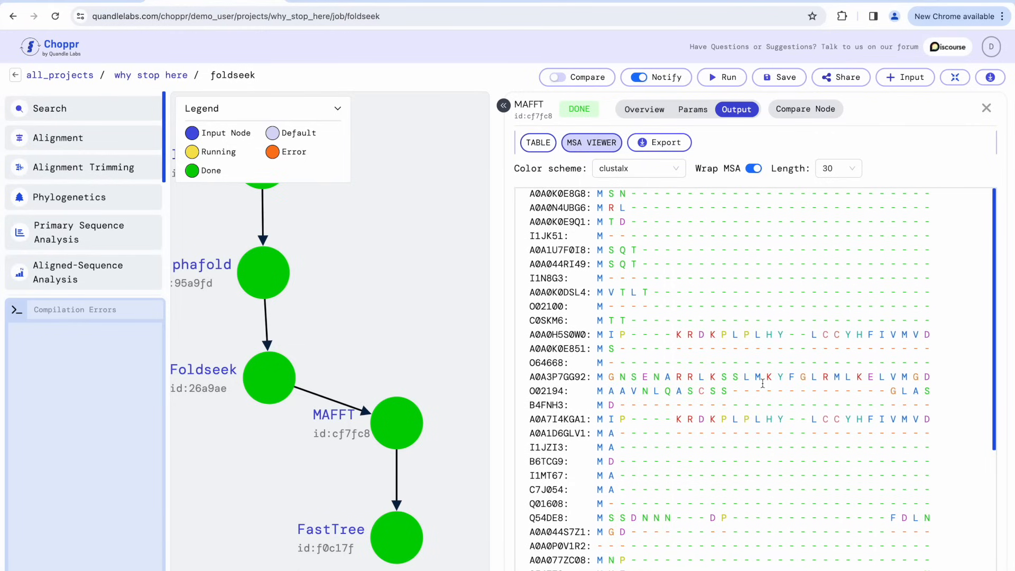
pyautogui.scroll(-3)
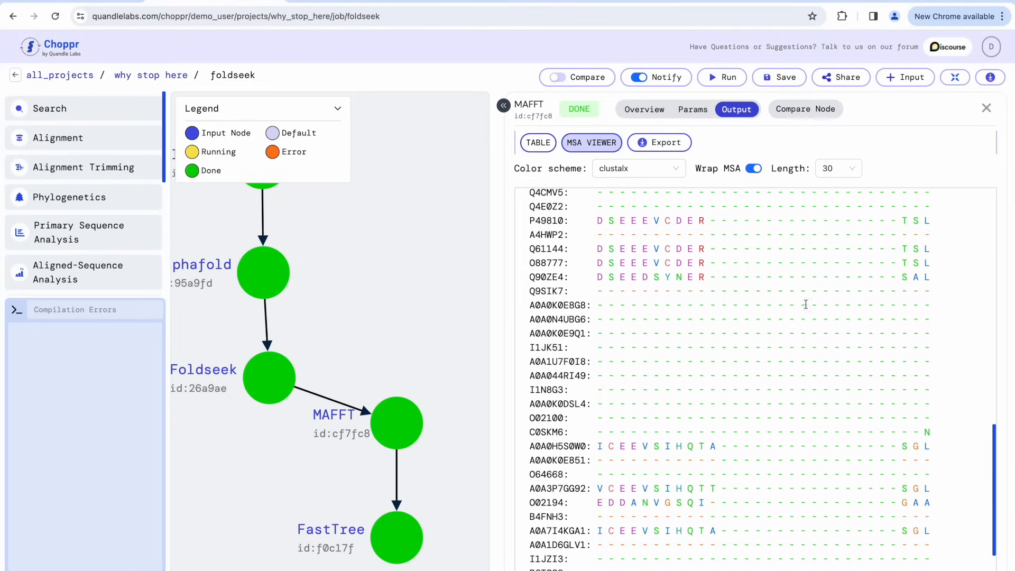
pyautogui.click(837, 168)
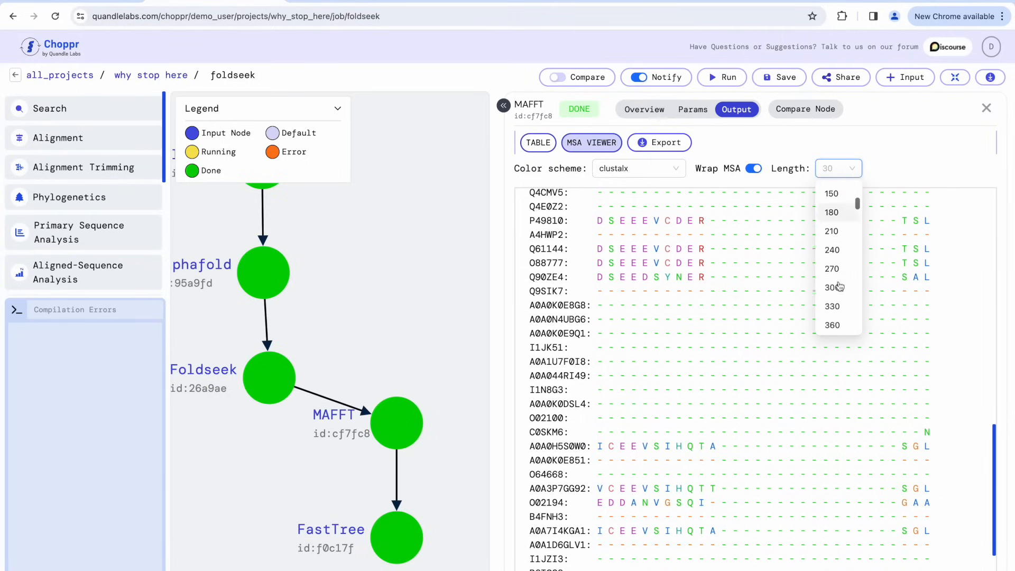
pyautogui.scroll(-3)
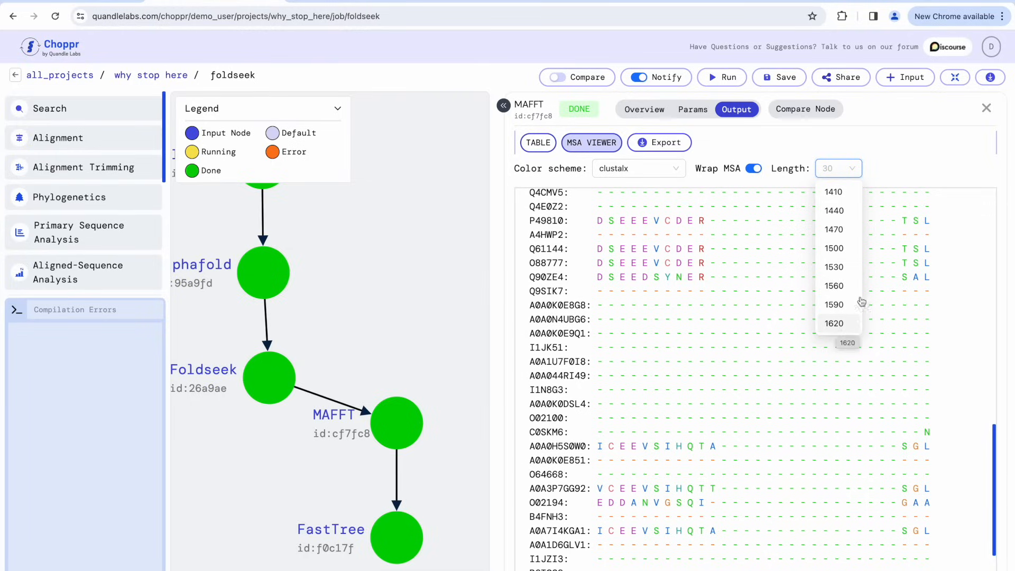
pyautogui.click(987, 108)
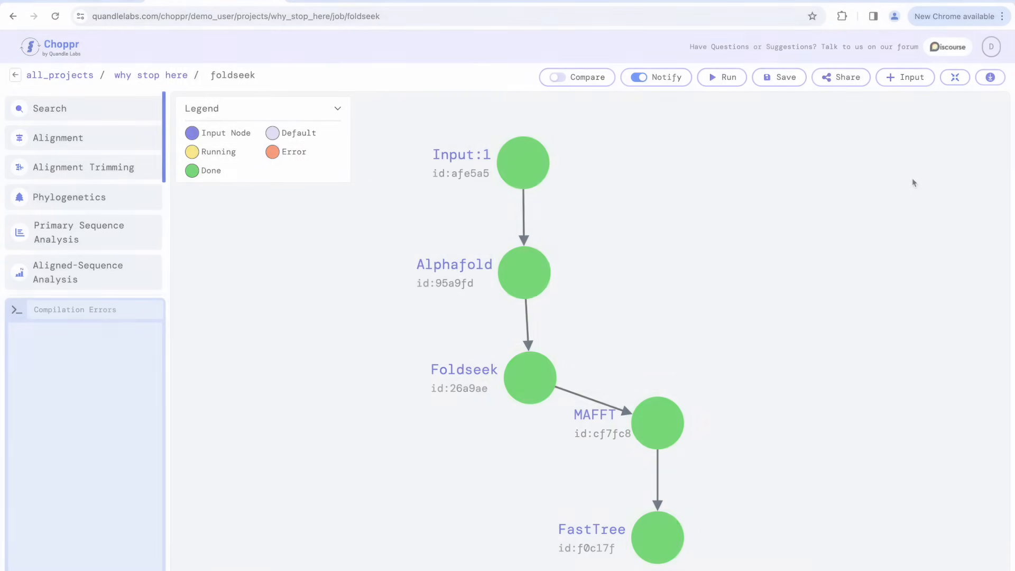
# Show FastTree's Newick tree output with edge lengths labelled on the branches.
pyautogui.click(657, 537)
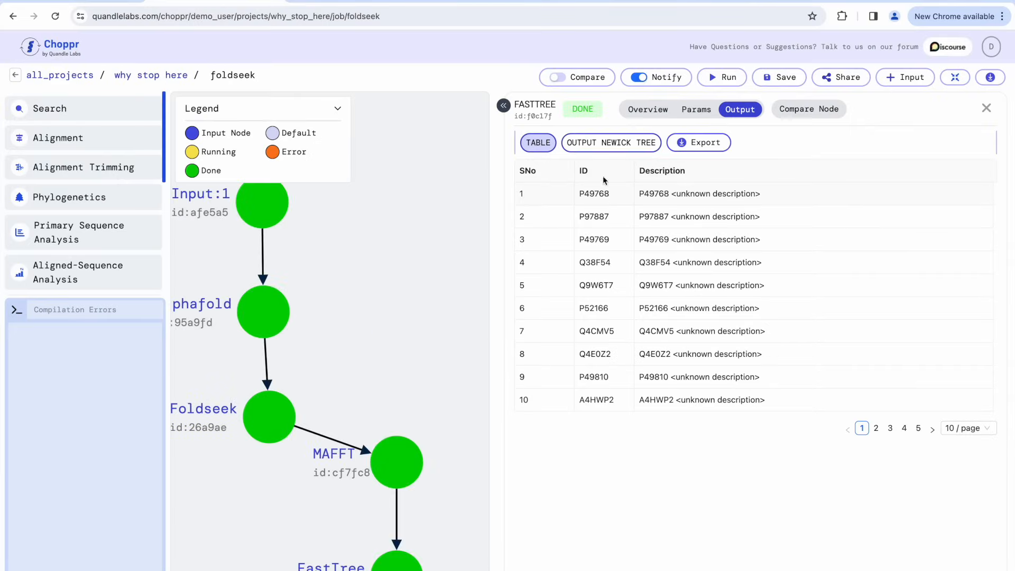
pyautogui.click(610, 143)
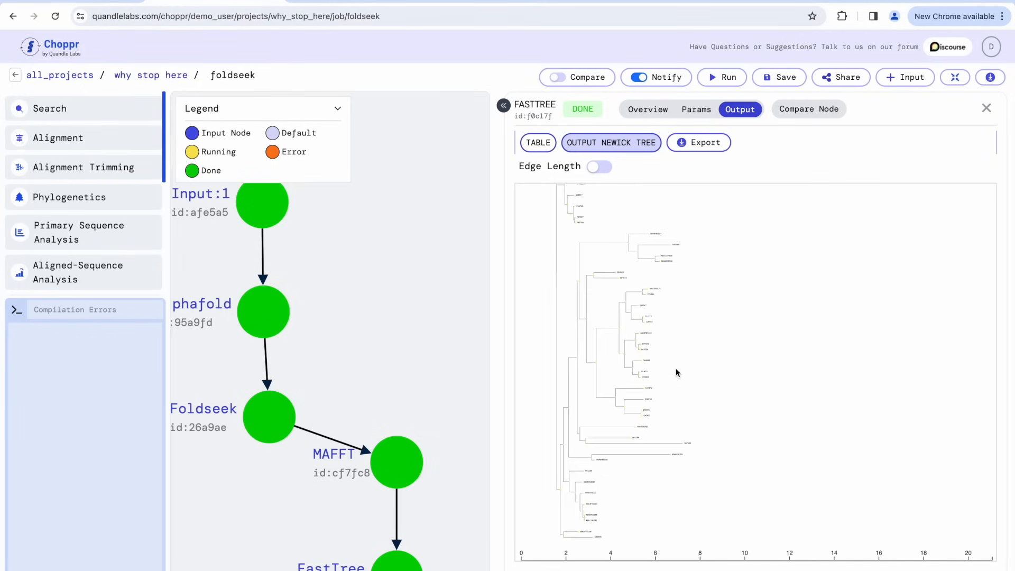
pyautogui.click(599, 166)
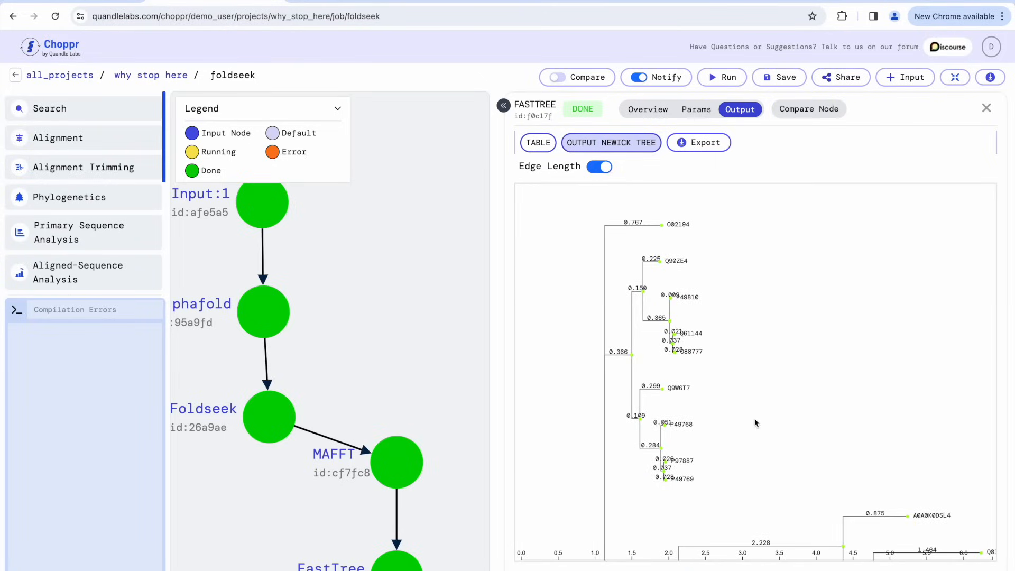
pyautogui.moveTo(856, 162)
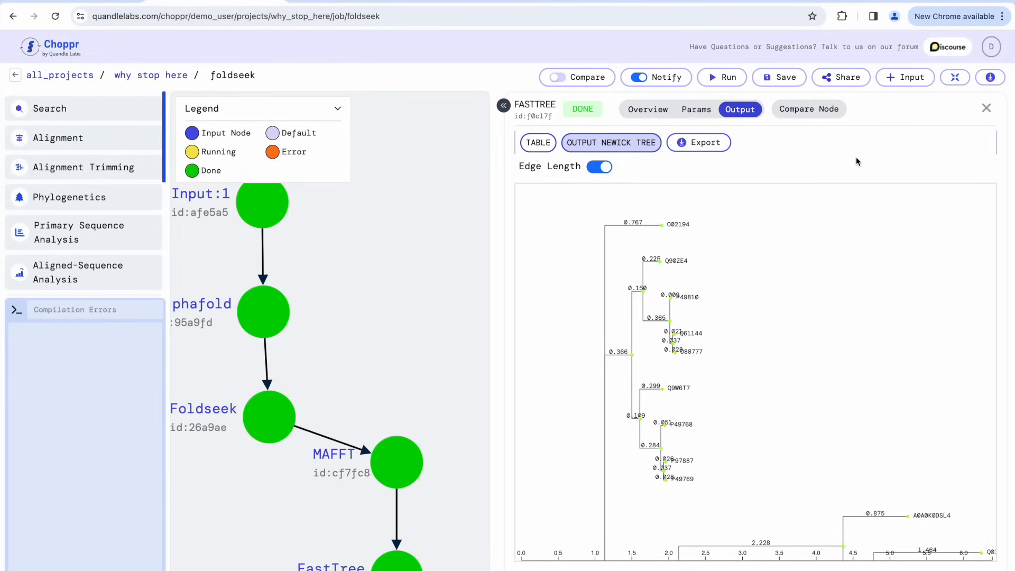